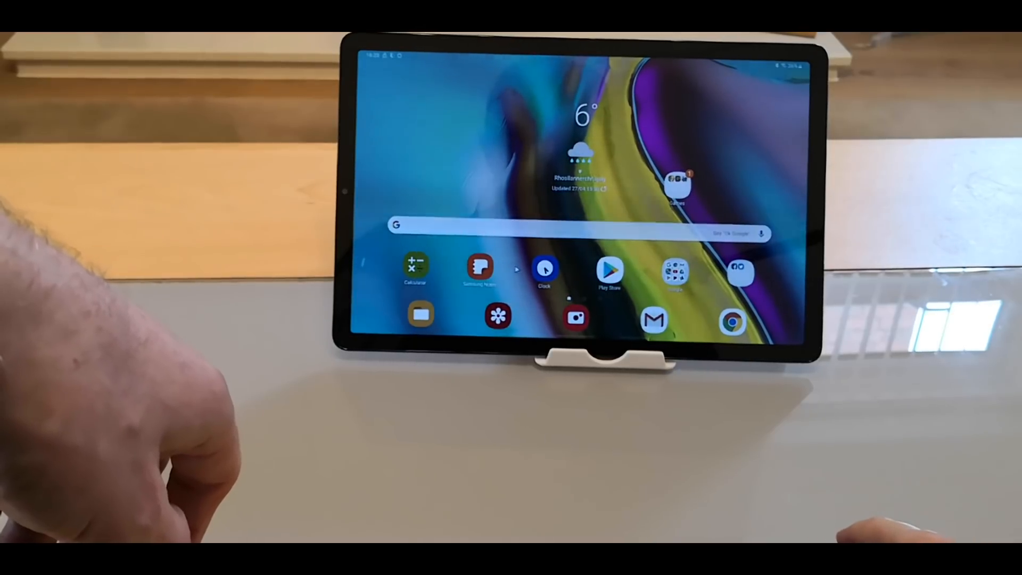
Step: Dismiss the app drawer to the desktop, then reopen the full installed-apps list
left_click(545, 271)
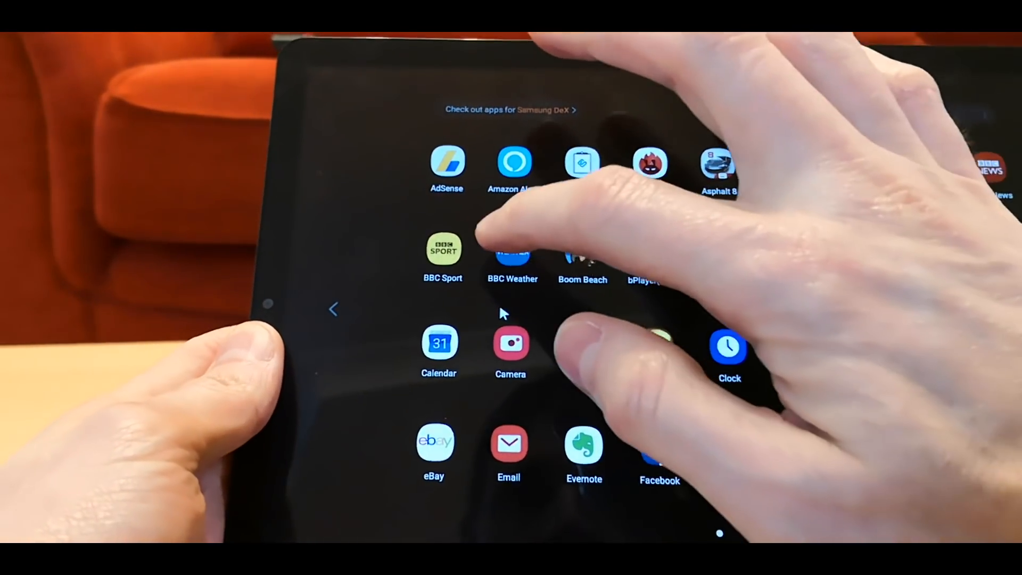
left_click(512, 251)
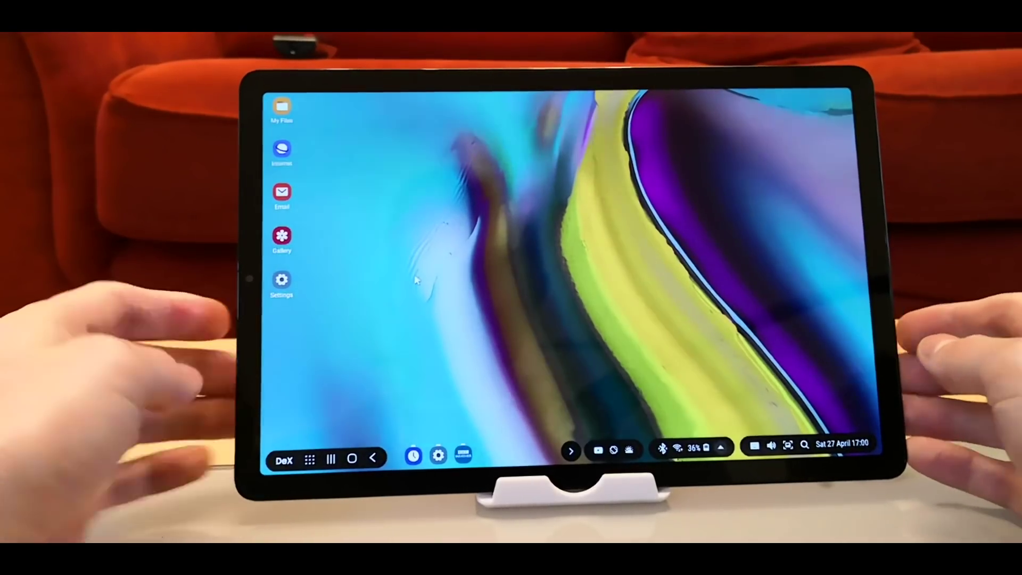
left_click(310, 458)
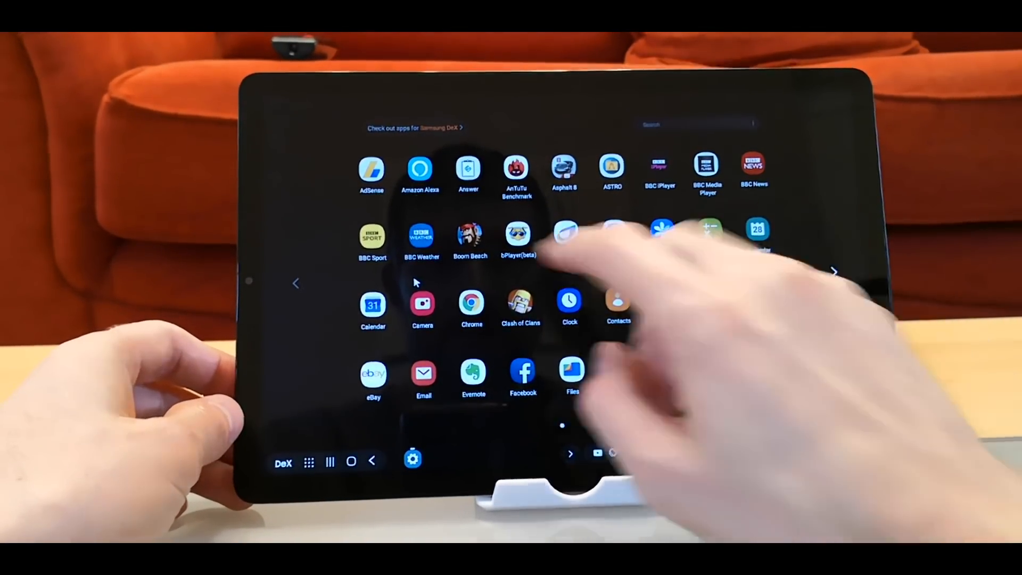
left_click(421, 237)
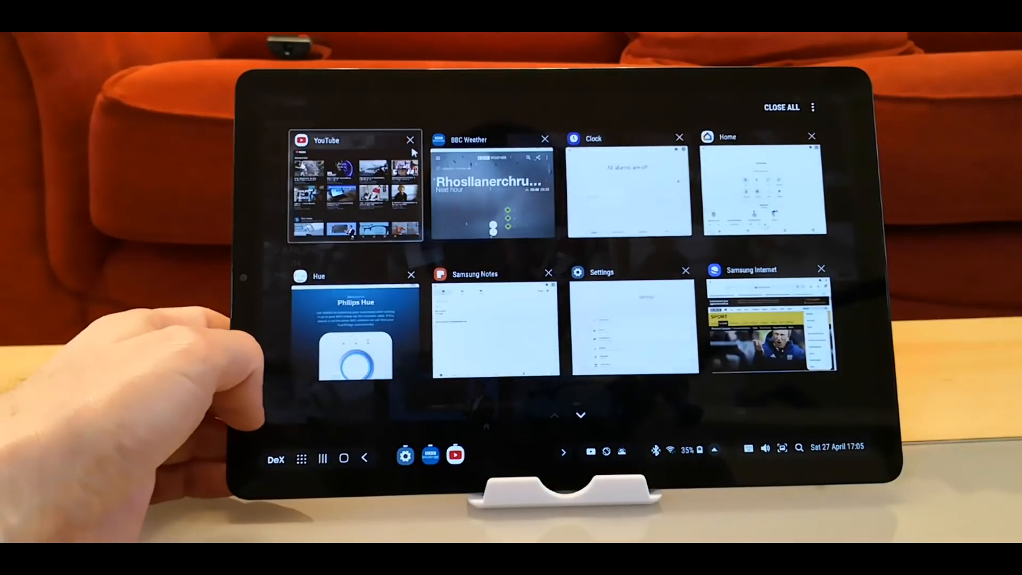
Step: Remove the YouTube card from Recents, then relaunch YouTube from the Apps grid
left_click(409, 139)
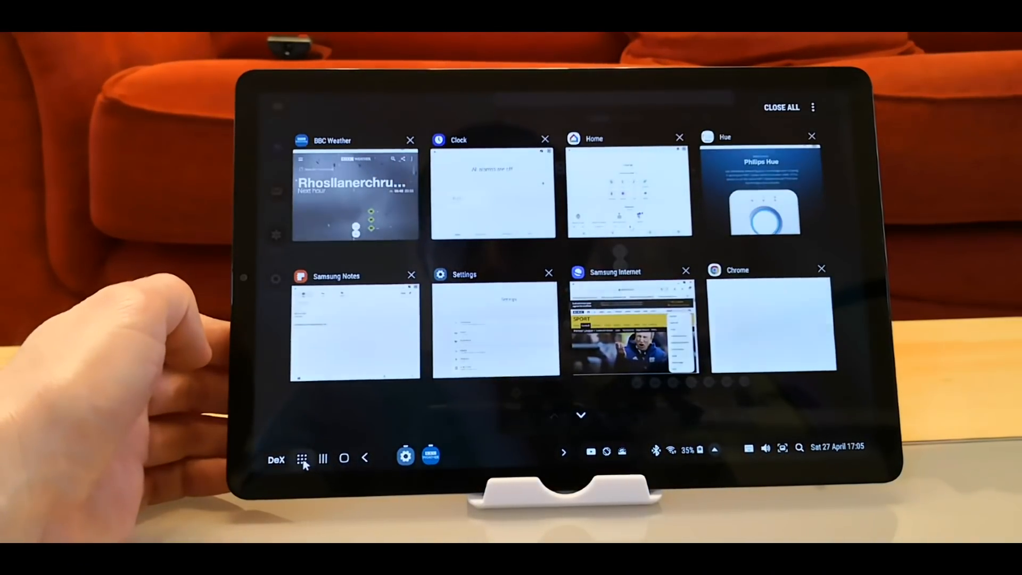
left_click(303, 458)
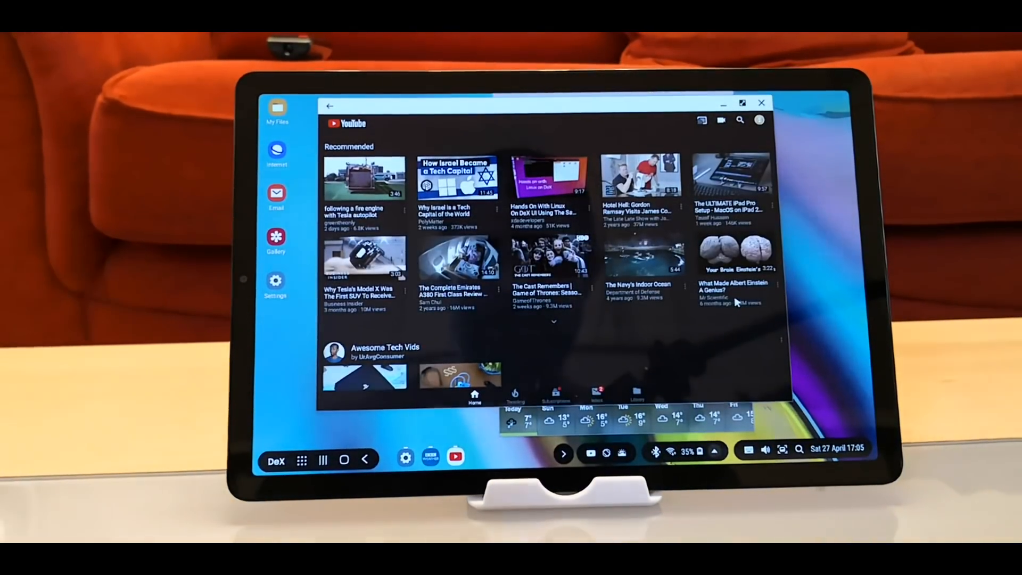
left_click(762, 102)
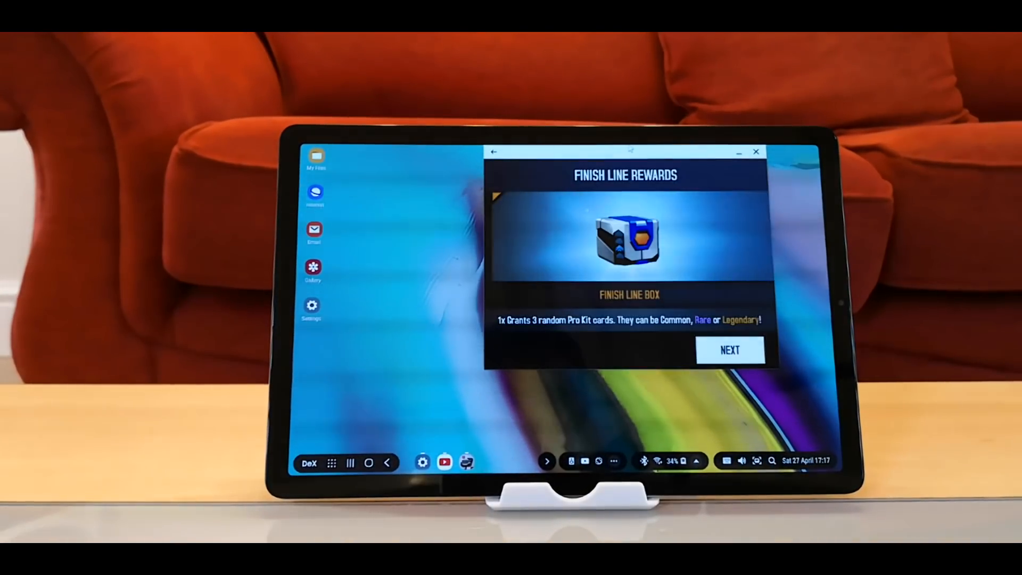
left_click(731, 350)
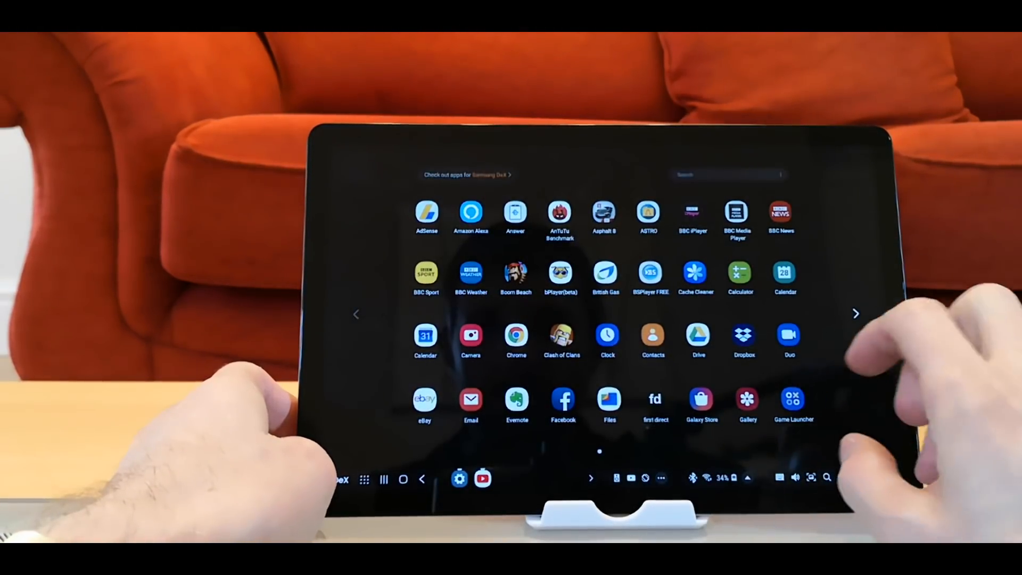
Step: Launch the shooter game from the app list and click into its window
left_click(855, 313)
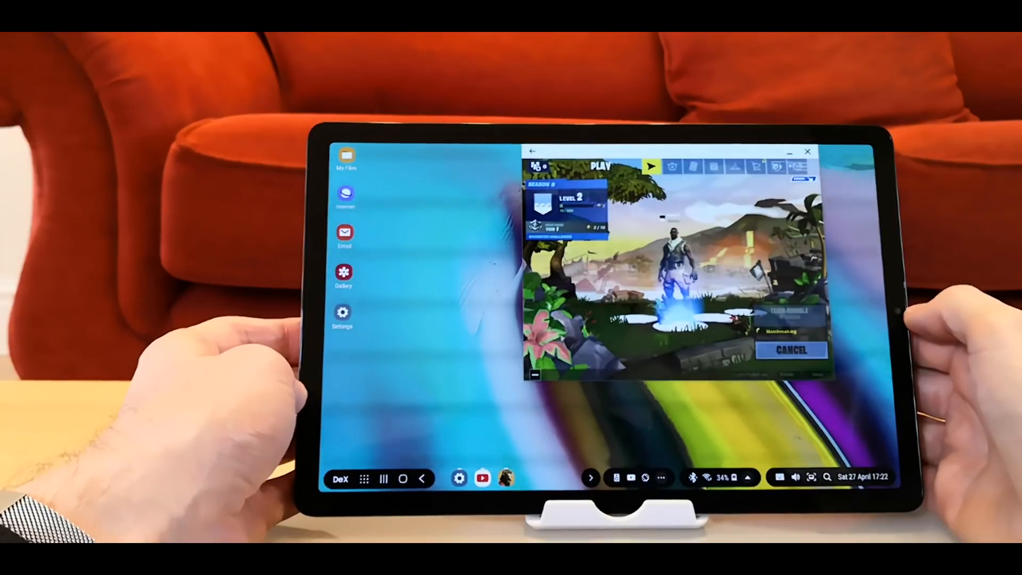
left_click(652, 167)
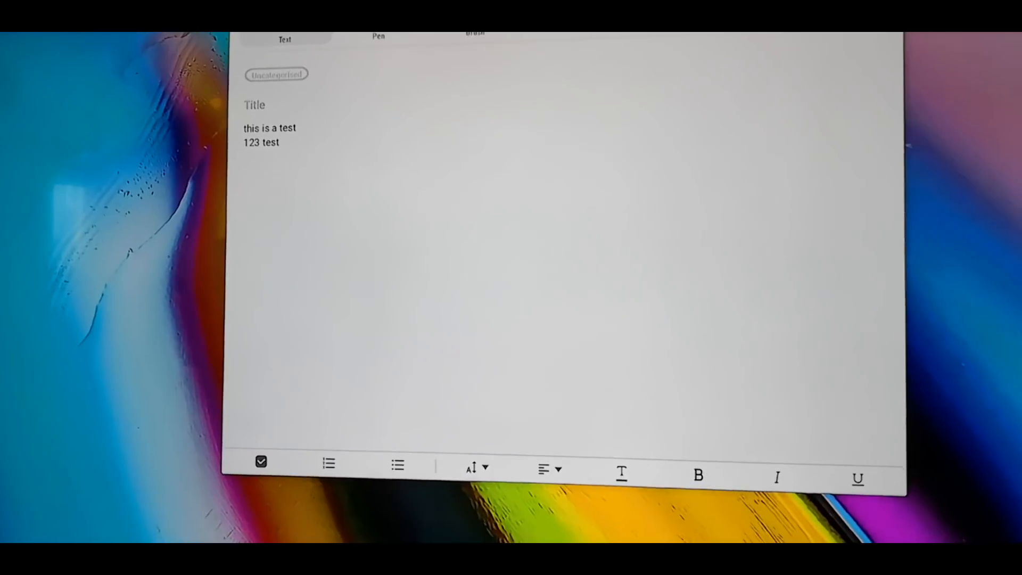
Step: Type "samsung de" on a new line below the test text
type("sams")
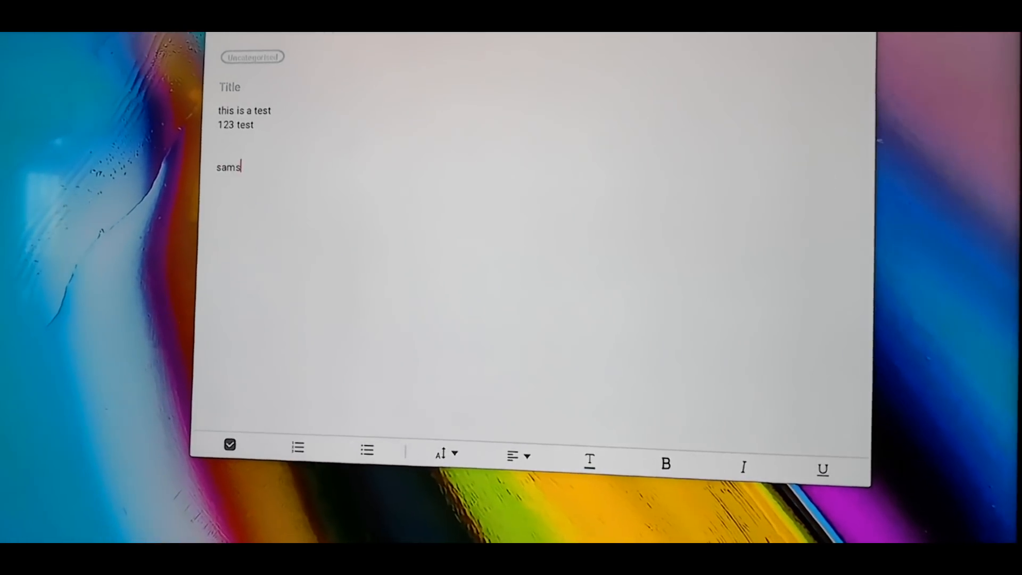
type("ung de")
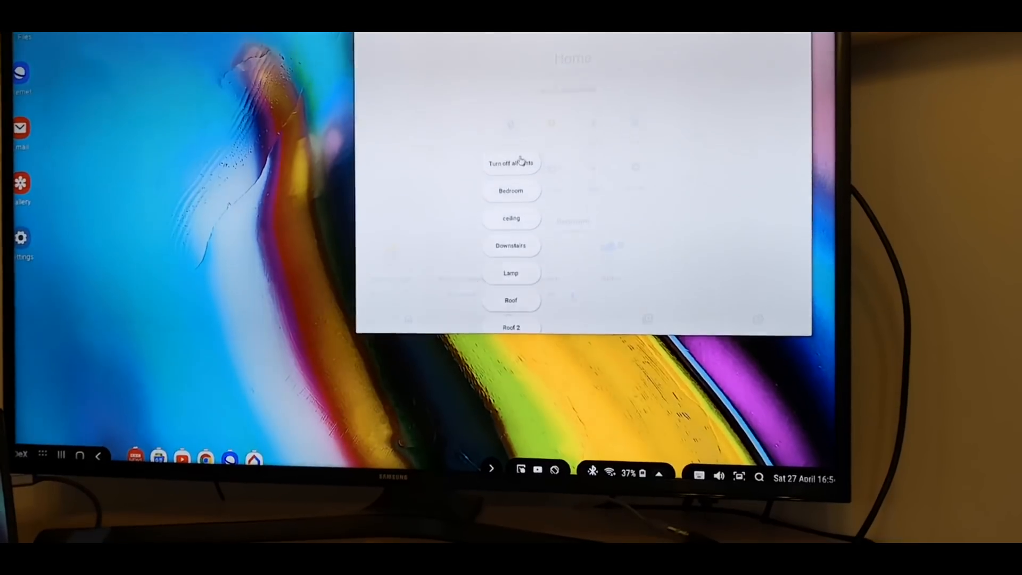
Step: Turn off all lights, then reopen the light controls and turn them all on
left_click(511, 163)
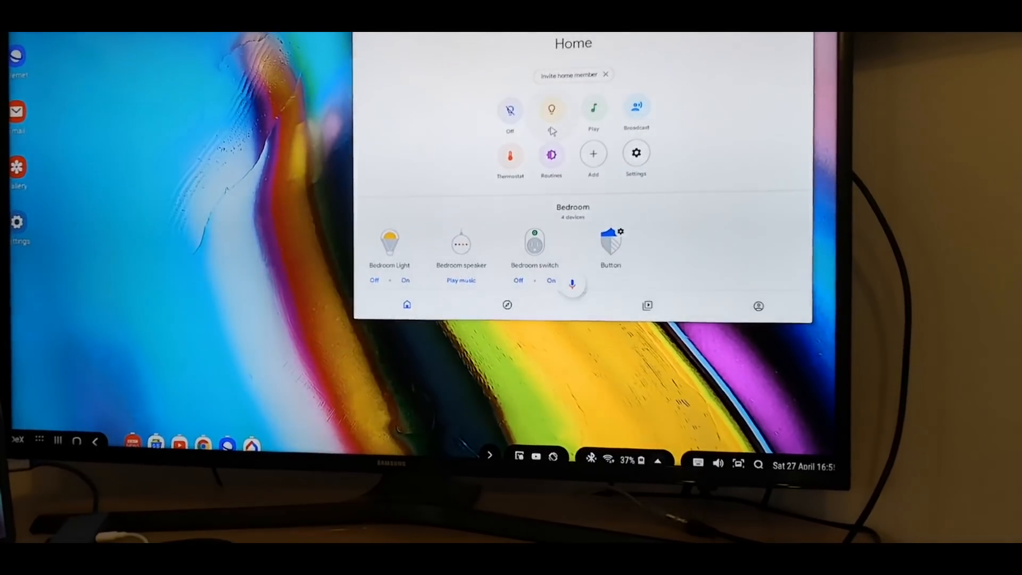
left_click(551, 109)
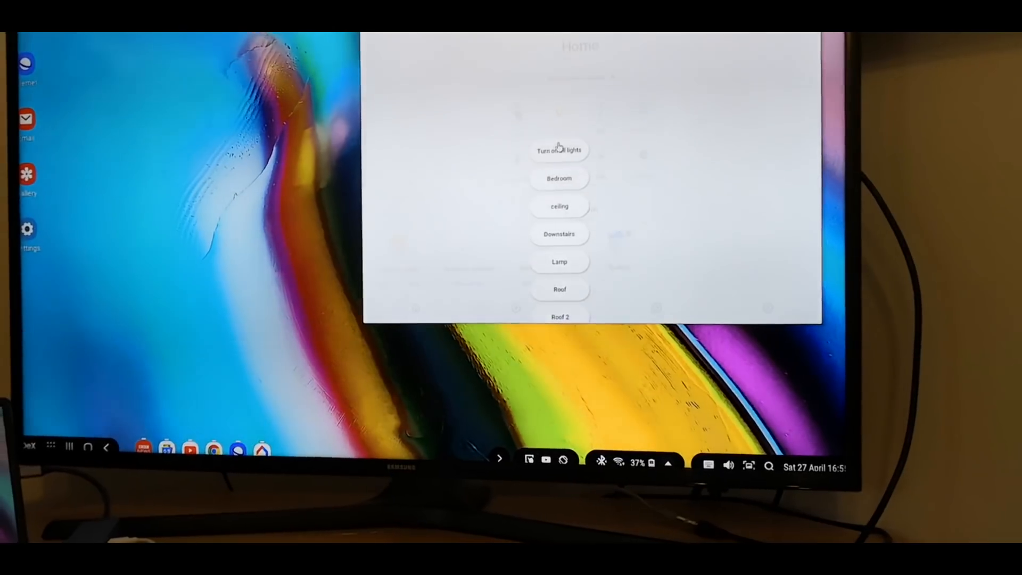
left_click(559, 149)
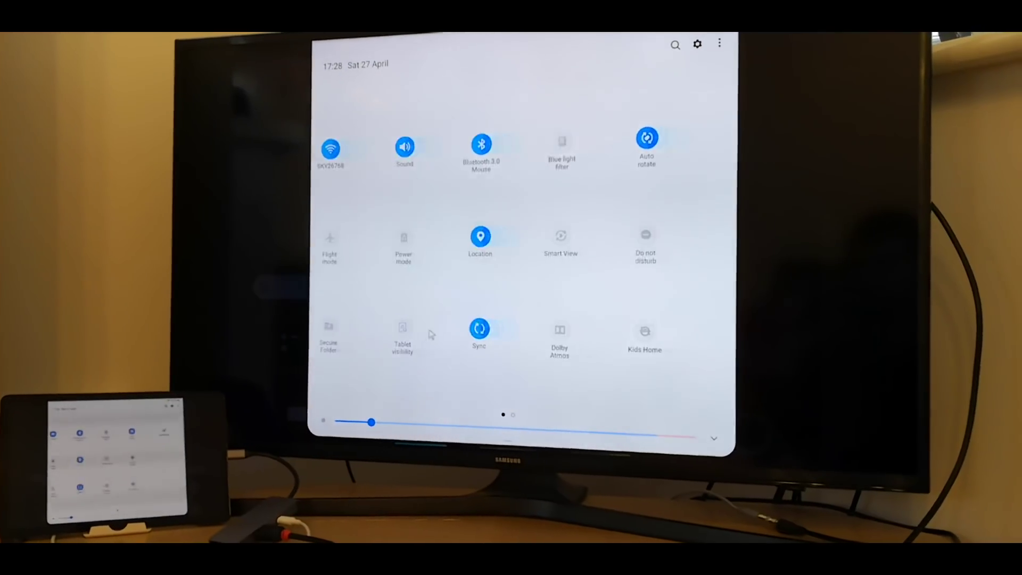
Step: Swipe to the quick settings page with Night mode, Navigation bar, Daily Board and DeX
scroll("left", 3)
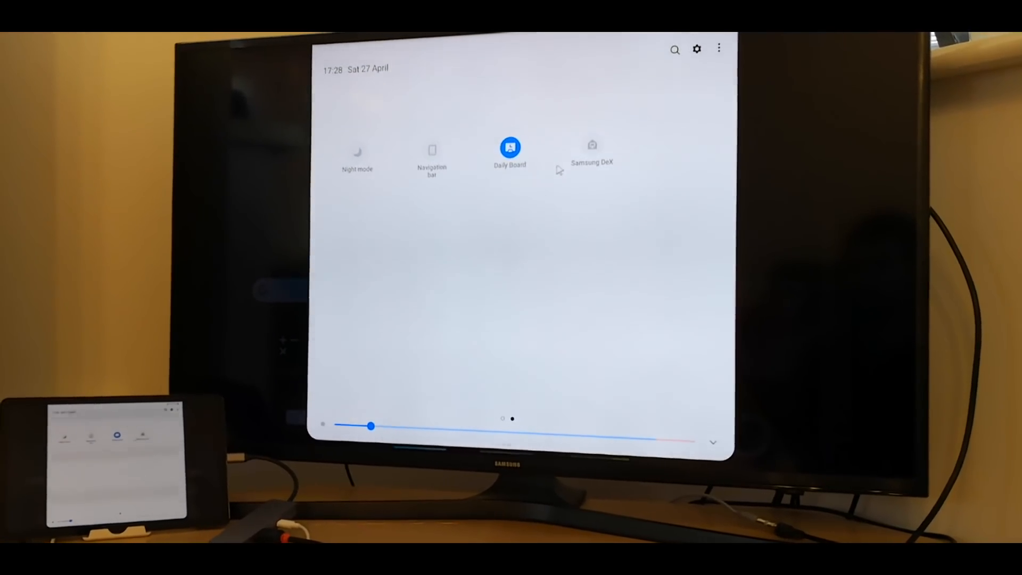
left_click(592, 145)
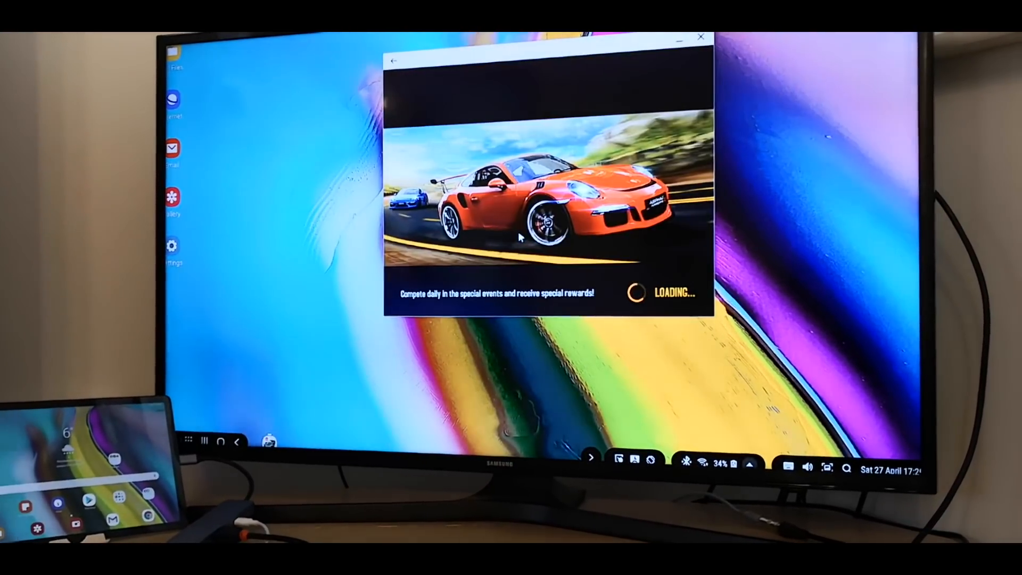
mouse_move(681, 66)
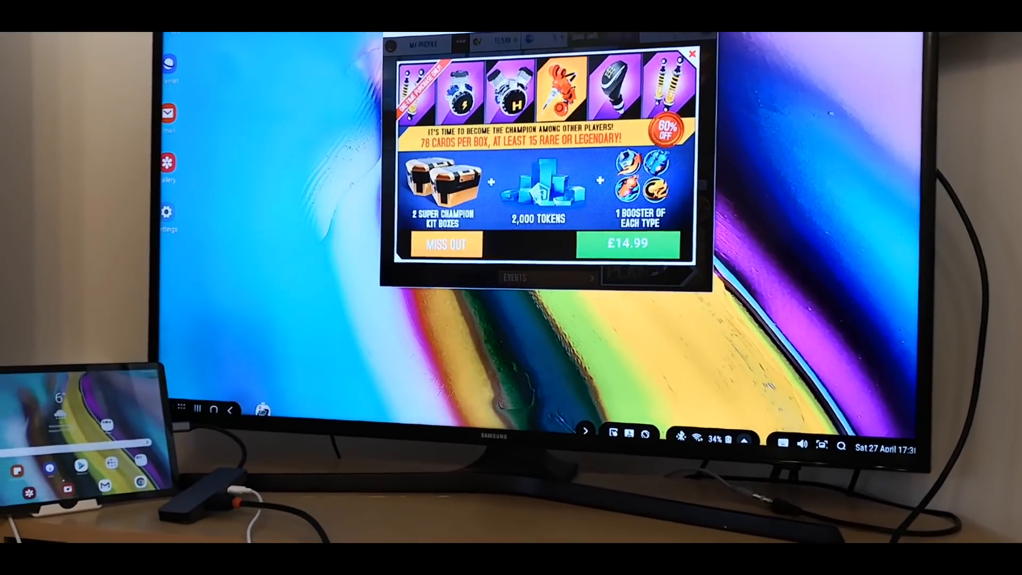
Step: Once Asphalt 8 shows the champion kit offer, bring up the installed apps list
left_click(691, 54)
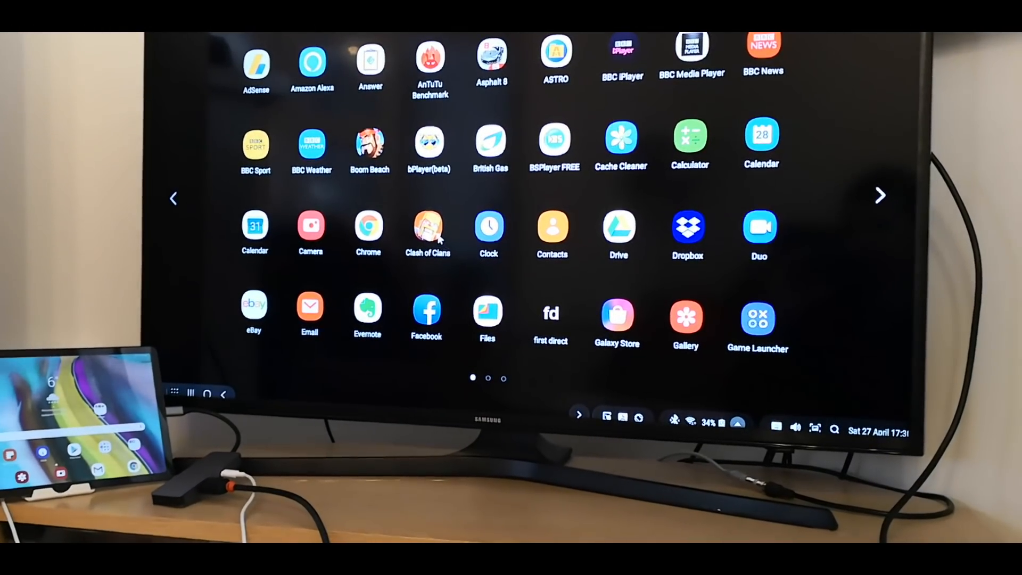
Step: Try launching Clash of Clans and see the touch-screen-only warning
left_click(428, 227)
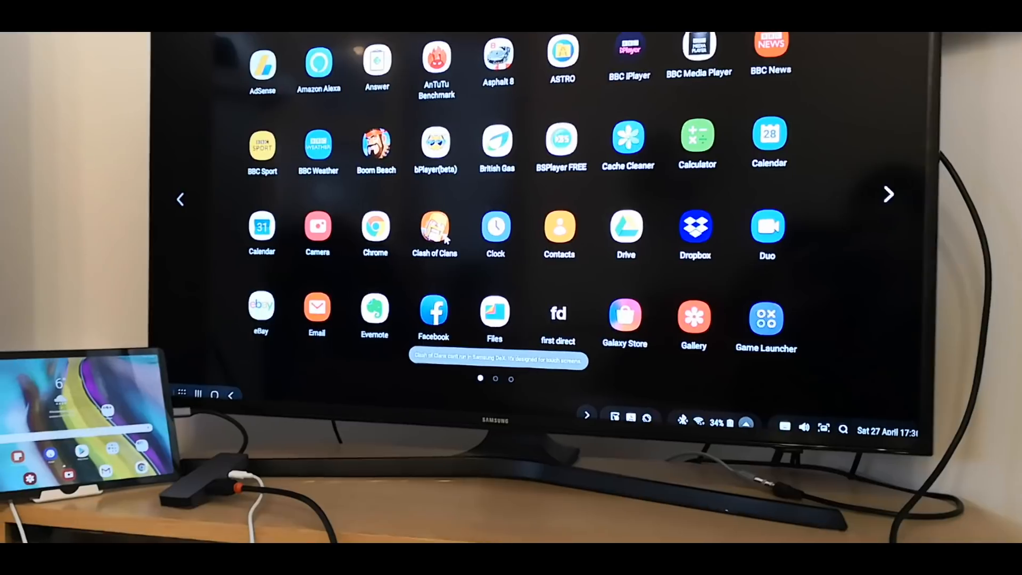